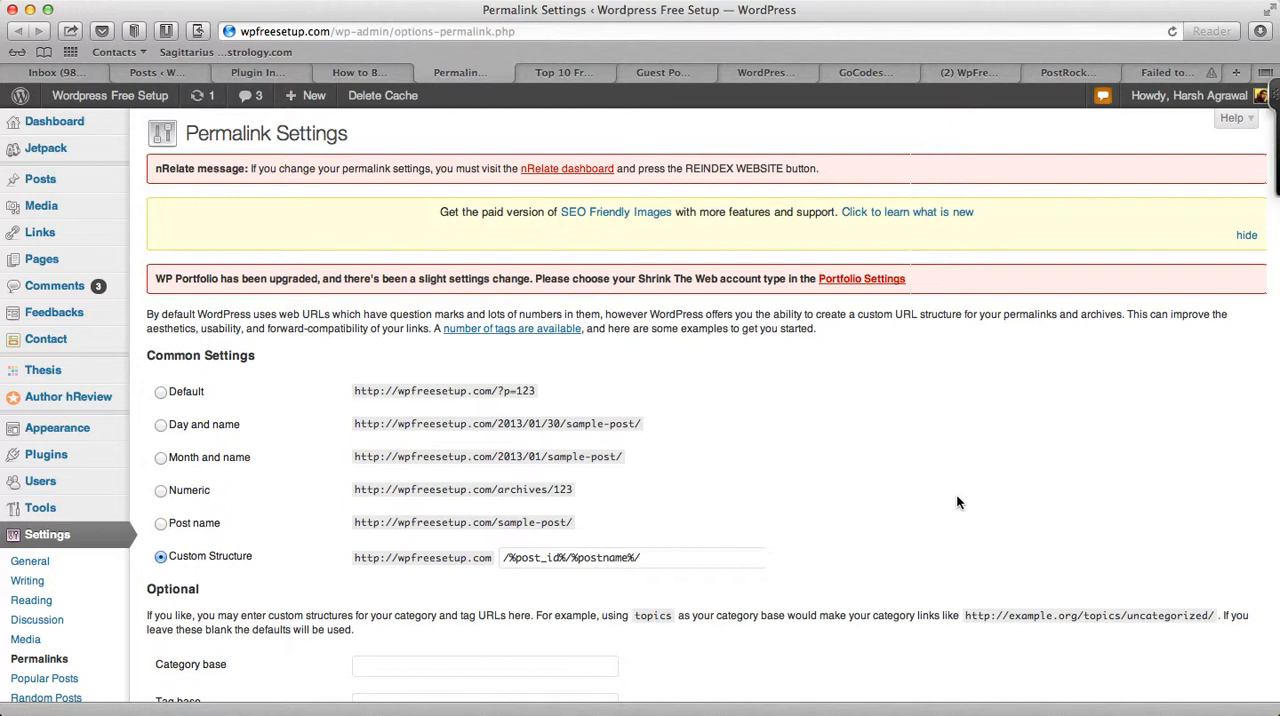
{"action": "mouse_move", "coordinate": [426, 466]}
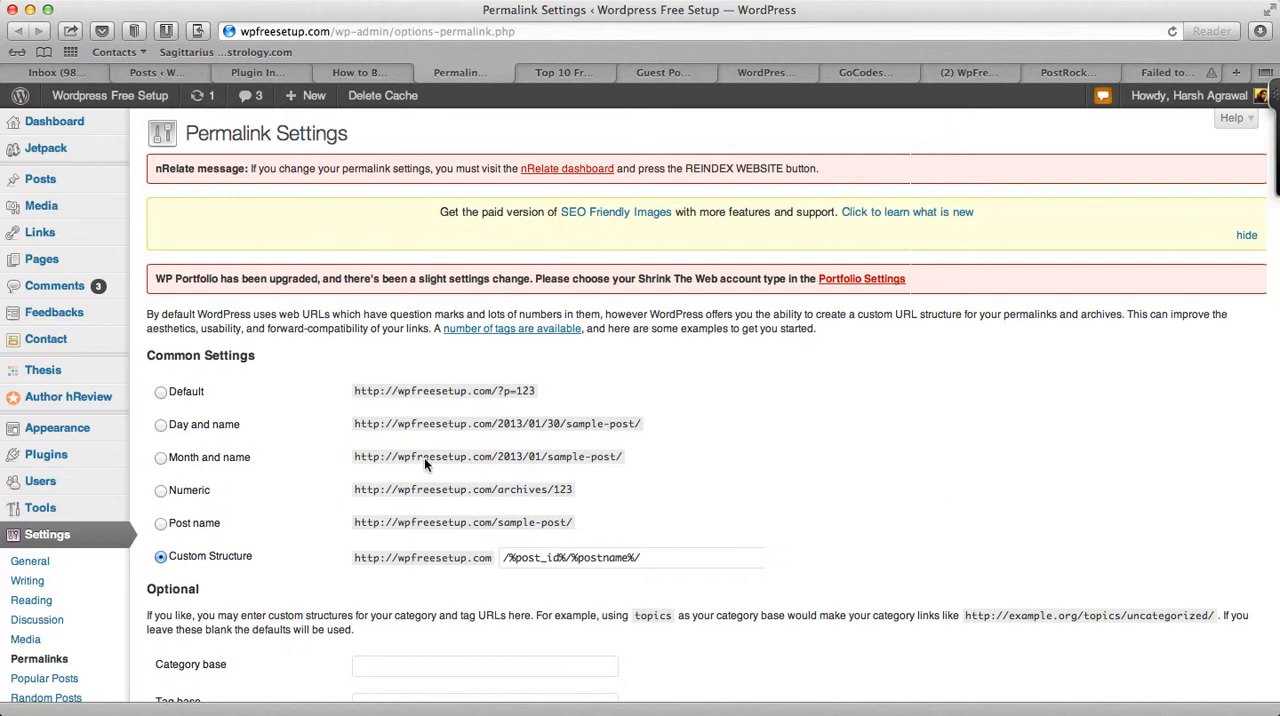
{"action": "mouse_move", "coordinate": [263, 405]}
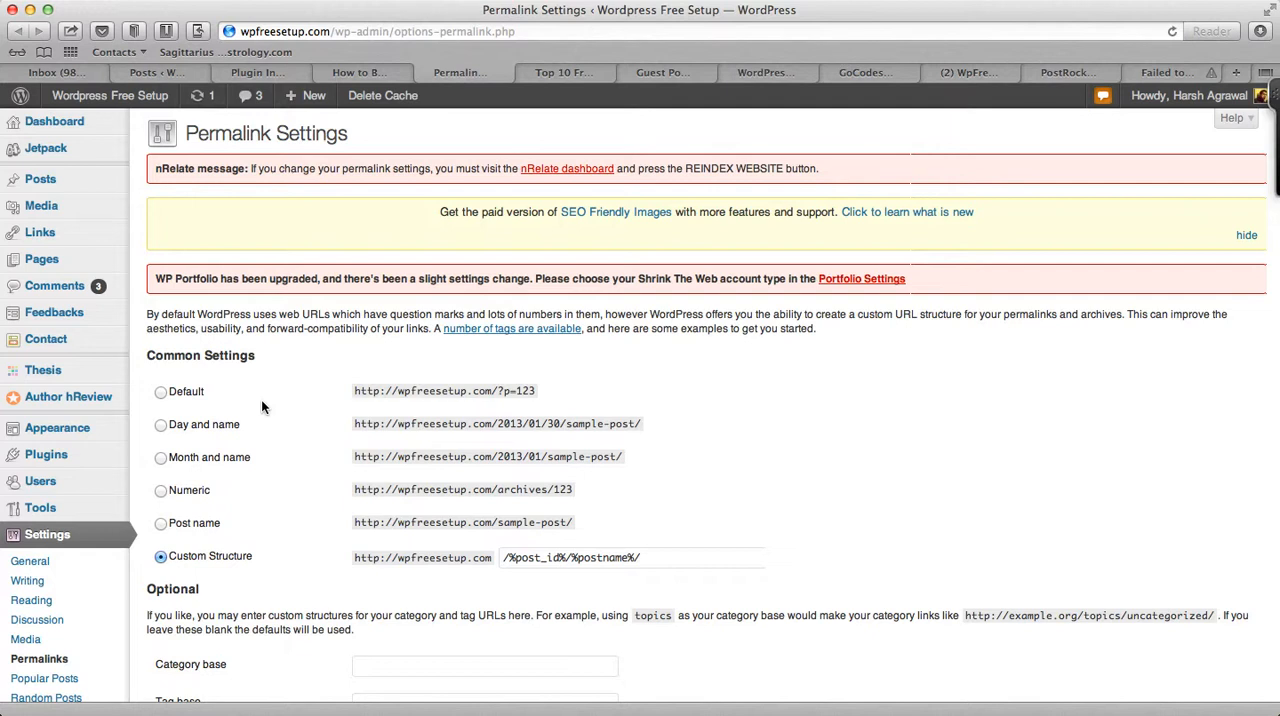
Set the permalink structure to Post name and install Broken Link Checker 1.7.1.
{"action": "scroll", "scroll_direction": "down", "scroll_amount": 3}
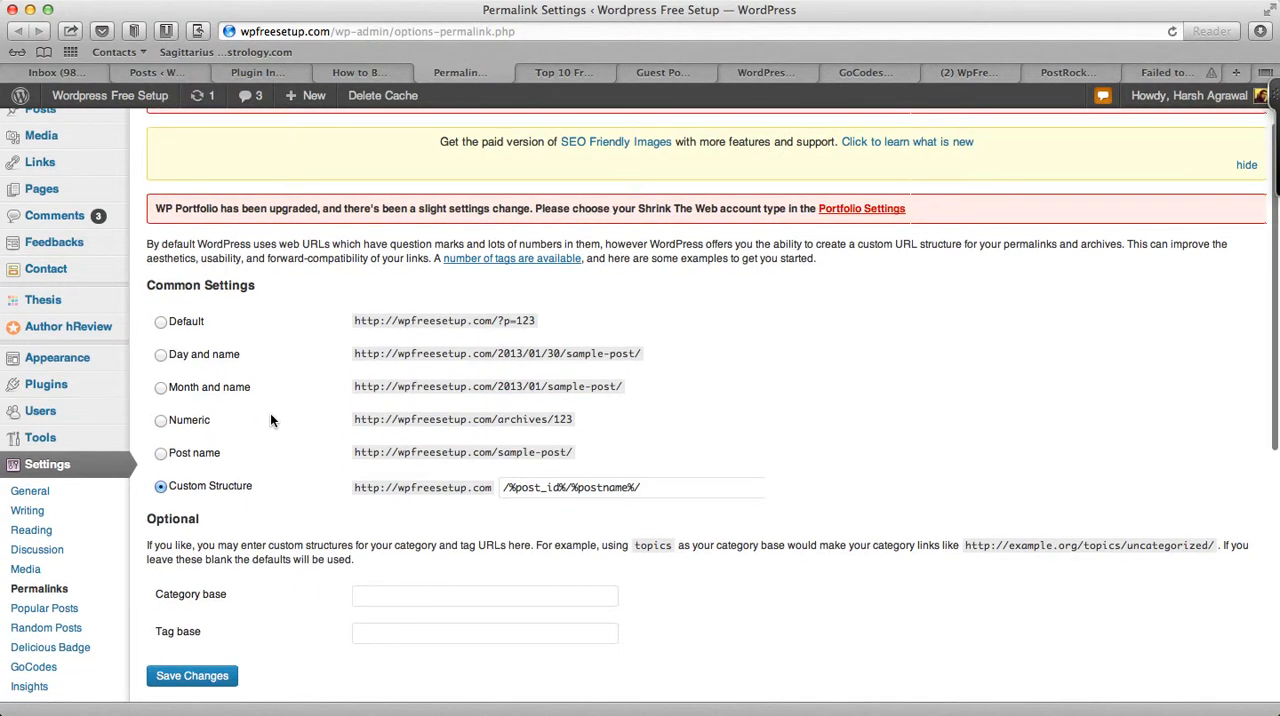
{"action": "left_click", "coordinate": [160, 453]}
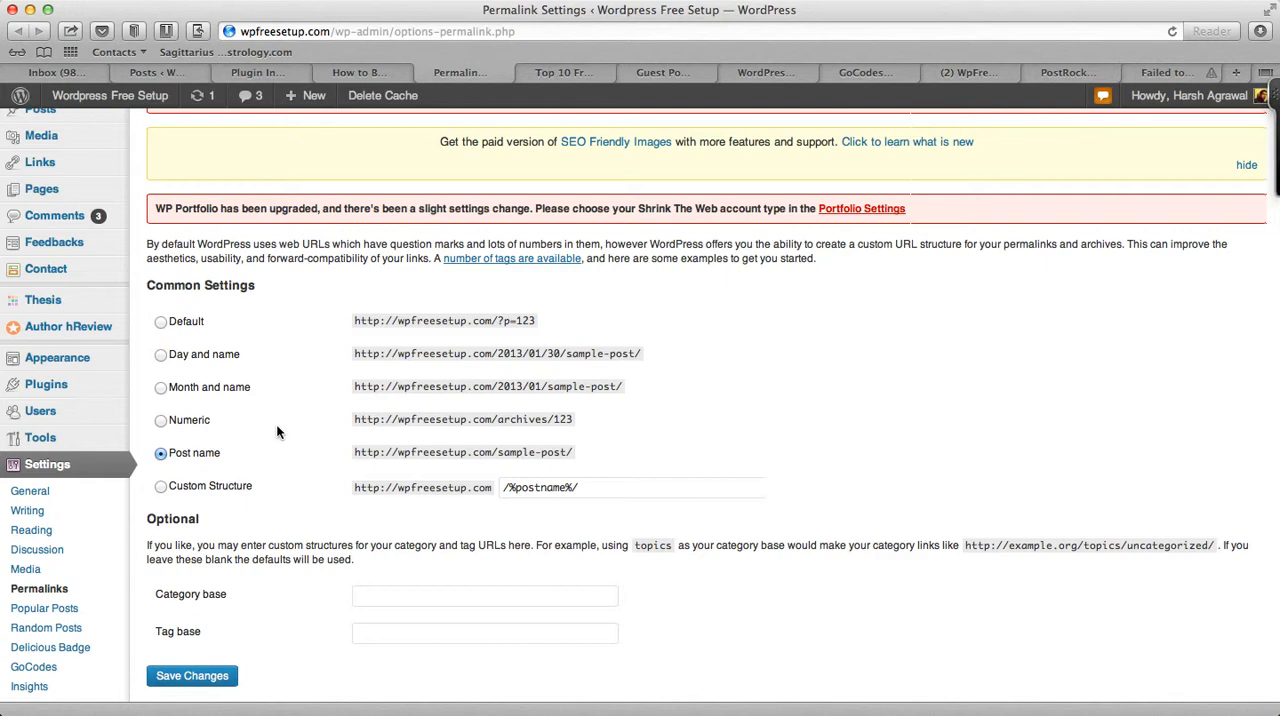
{"action": "scroll", "scroll_direction": "down", "scroll_amount": 3}
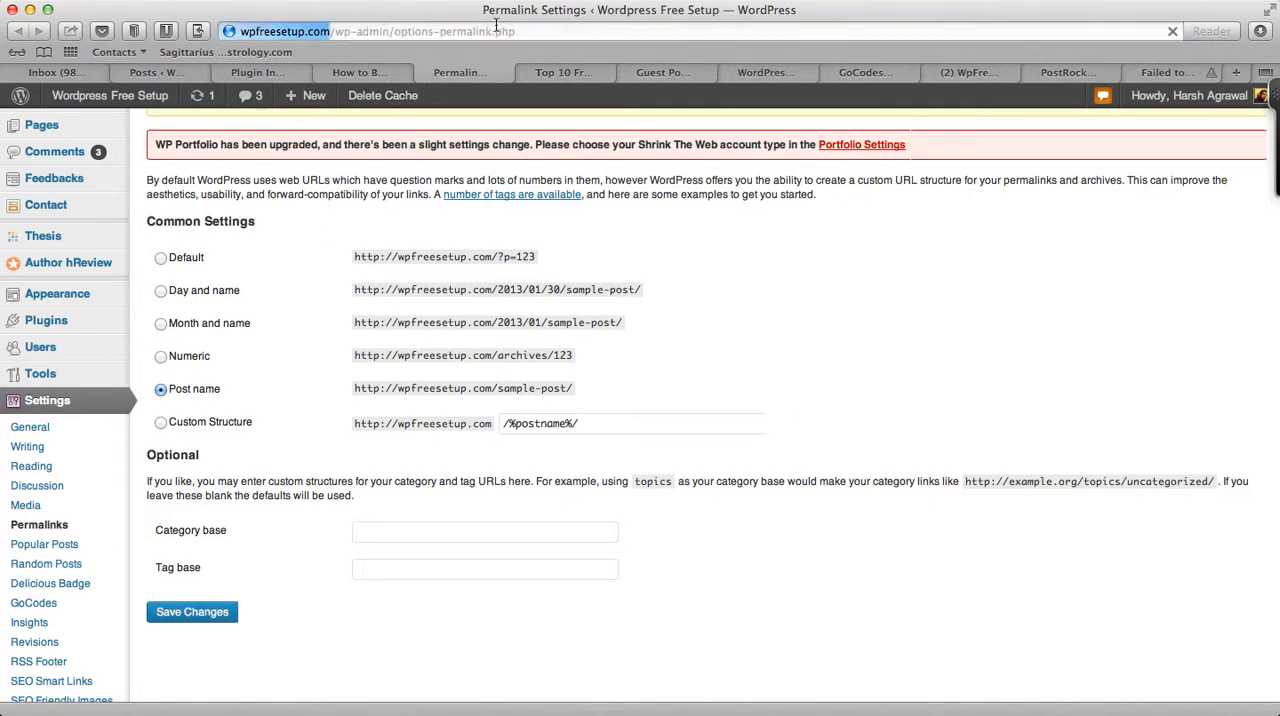
{"action": "left_click", "coordinate": [360, 72]}
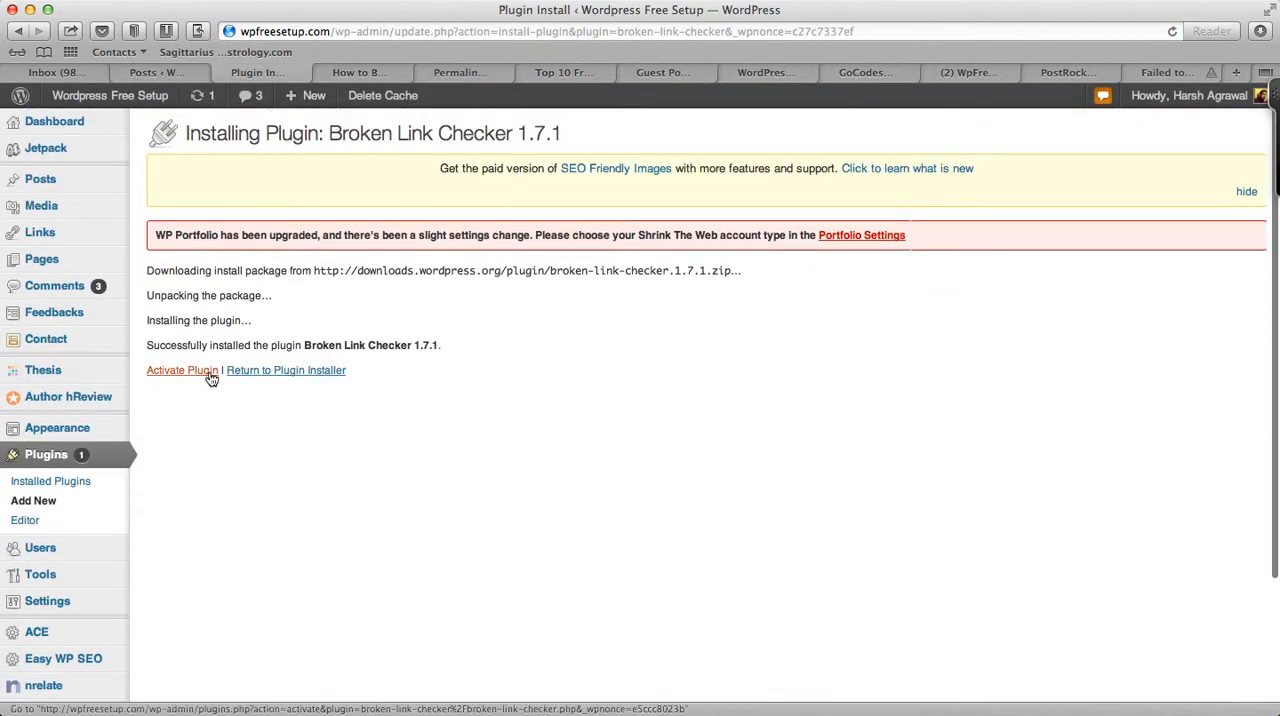
Activate Broken Link Checker and locate version 1.7.1 in the Installed Plugins list.
{"action": "left_click", "coordinate": [182, 370]}
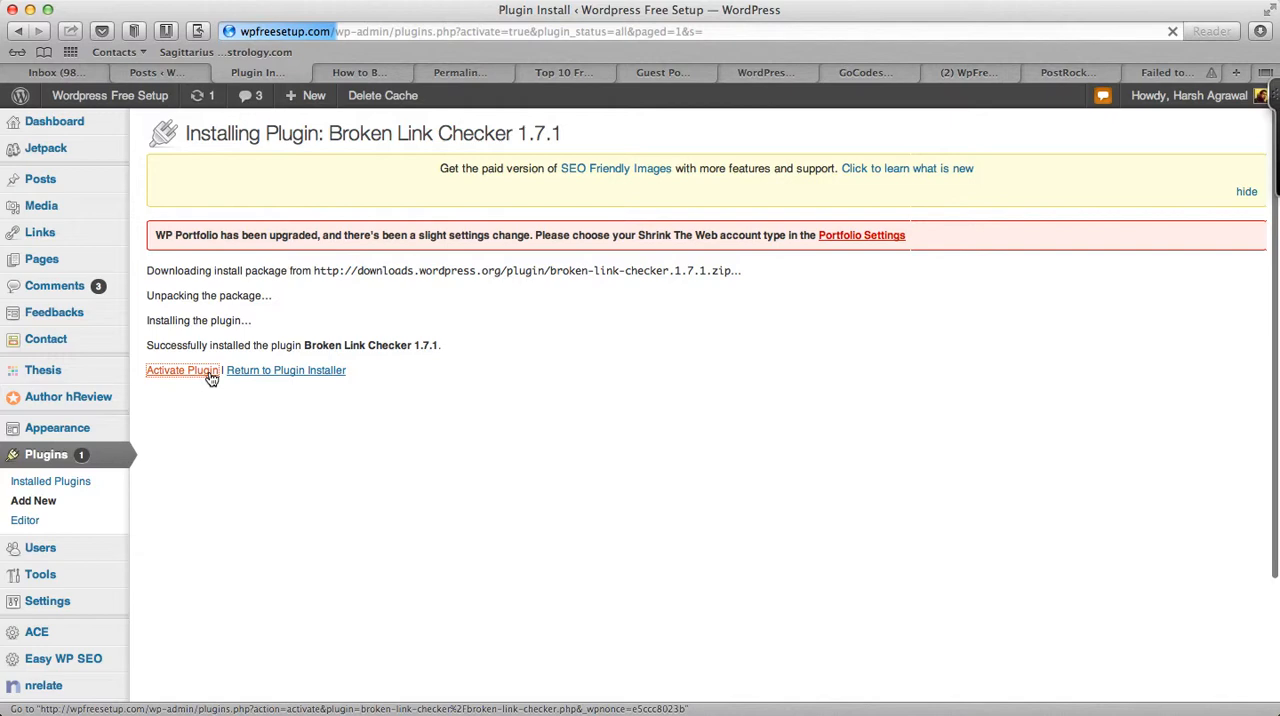
{"action": "left_click", "coordinate": [183, 370]}
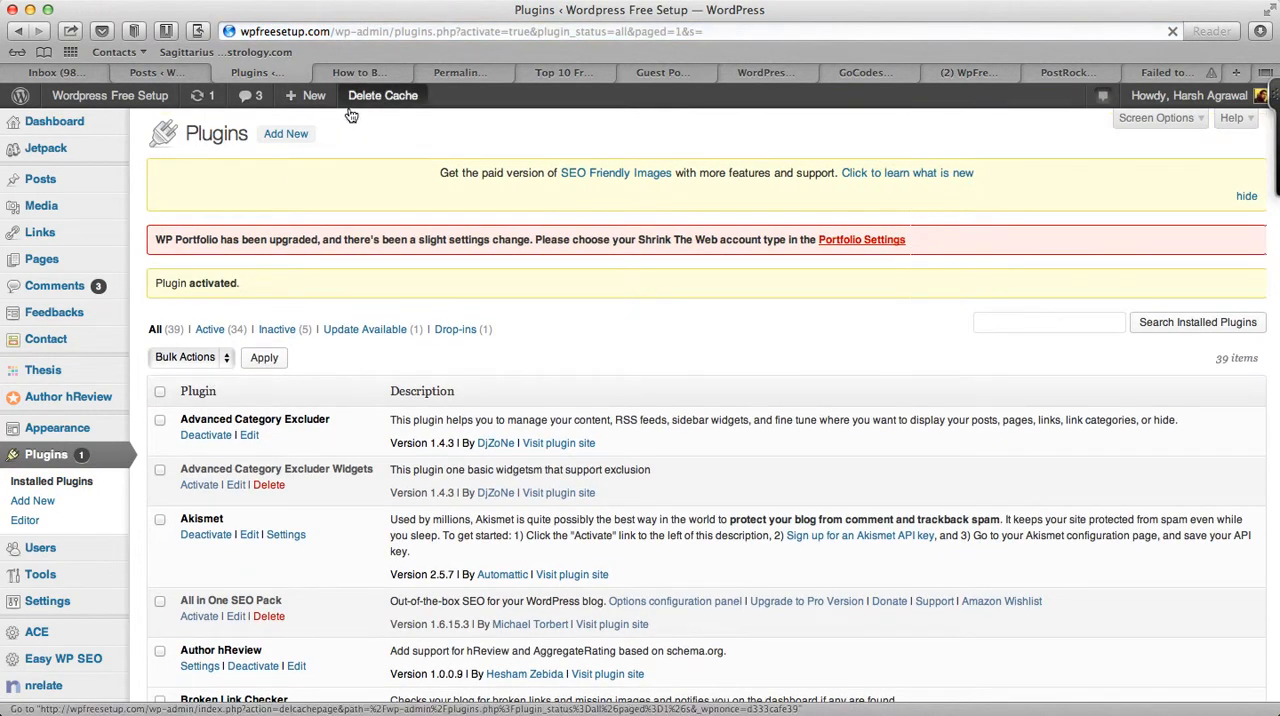
{"action": "left_click", "coordinate": [358, 72]}
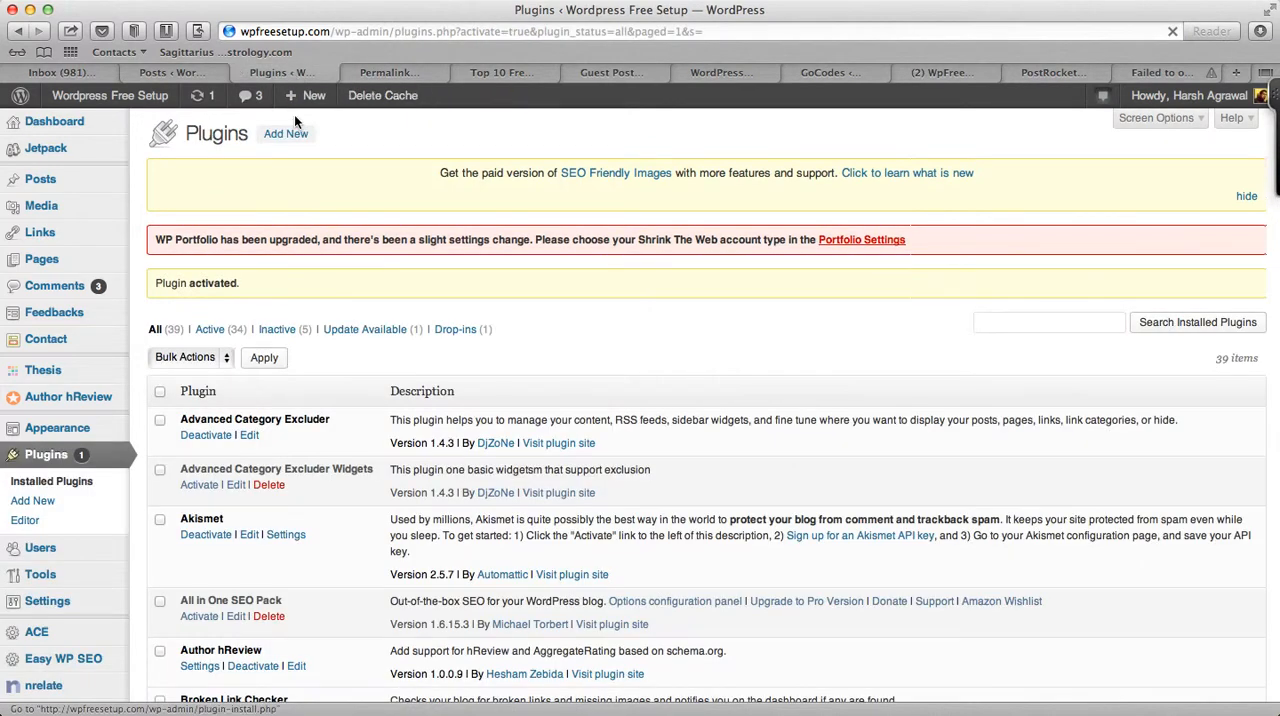
{"action": "scroll", "scroll_direction": "down", "scroll_amount": 3}
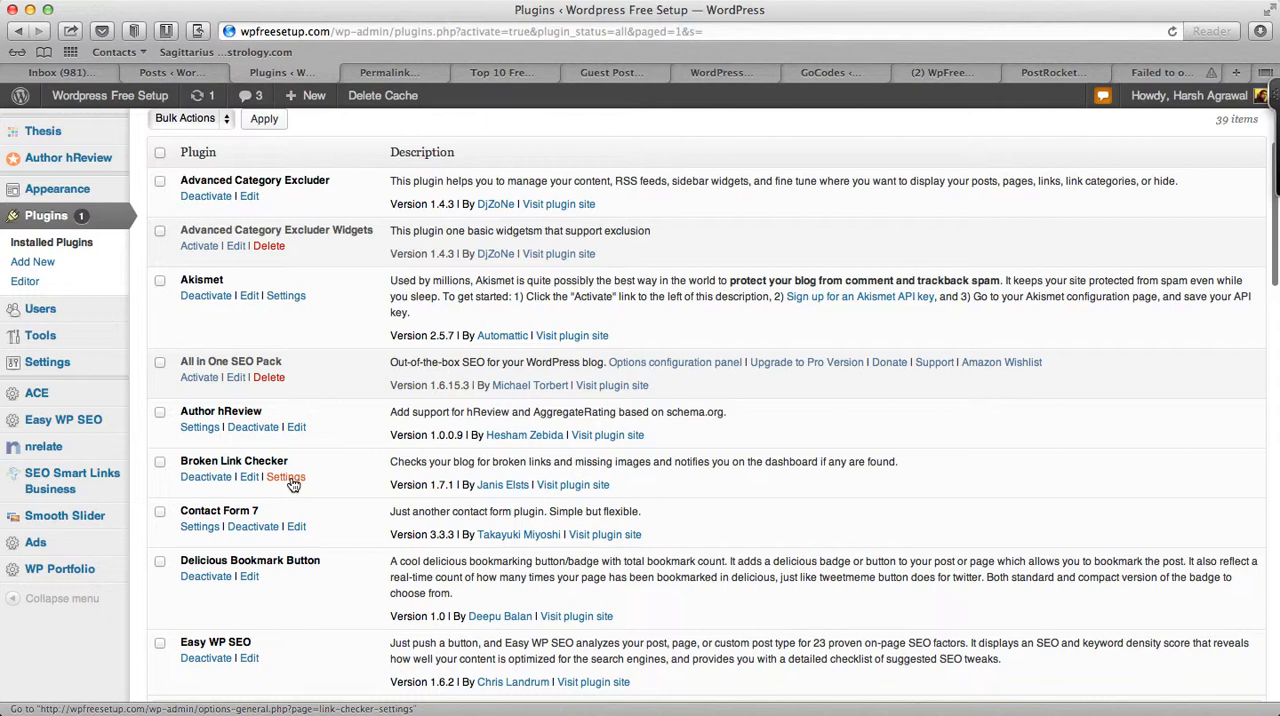
View the Broken Link Checker settings, showing 1 broken link among 22 unique URLs.
{"action": "left_click", "coordinate": [285, 477]}
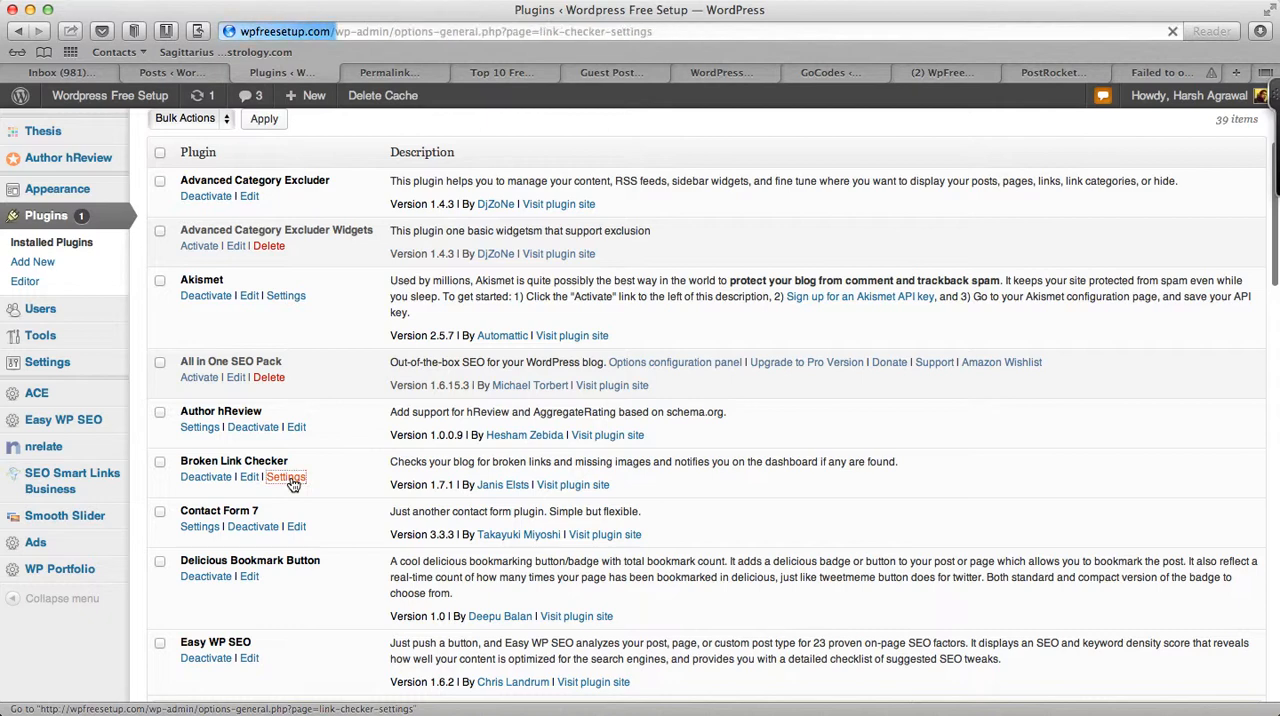
{"action": "left_click", "coordinate": [286, 477]}
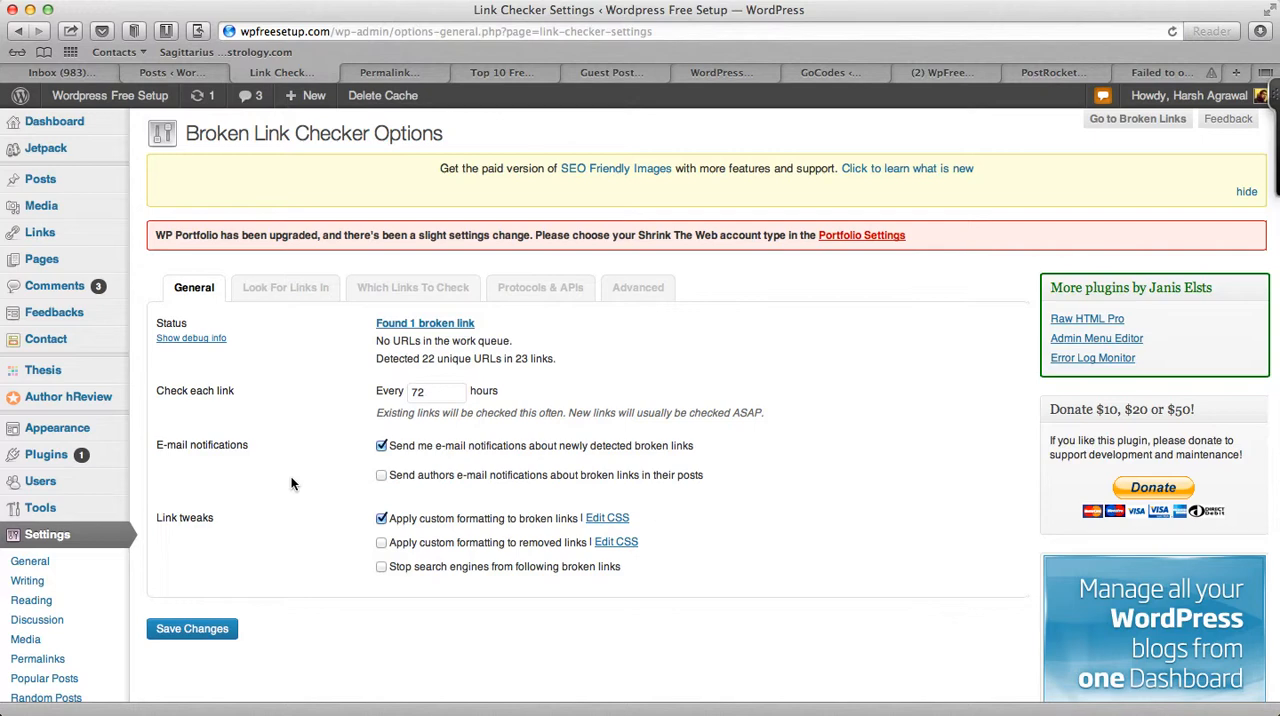
{"action": "scroll", "scroll_direction": "down", "scroll_amount": 3}
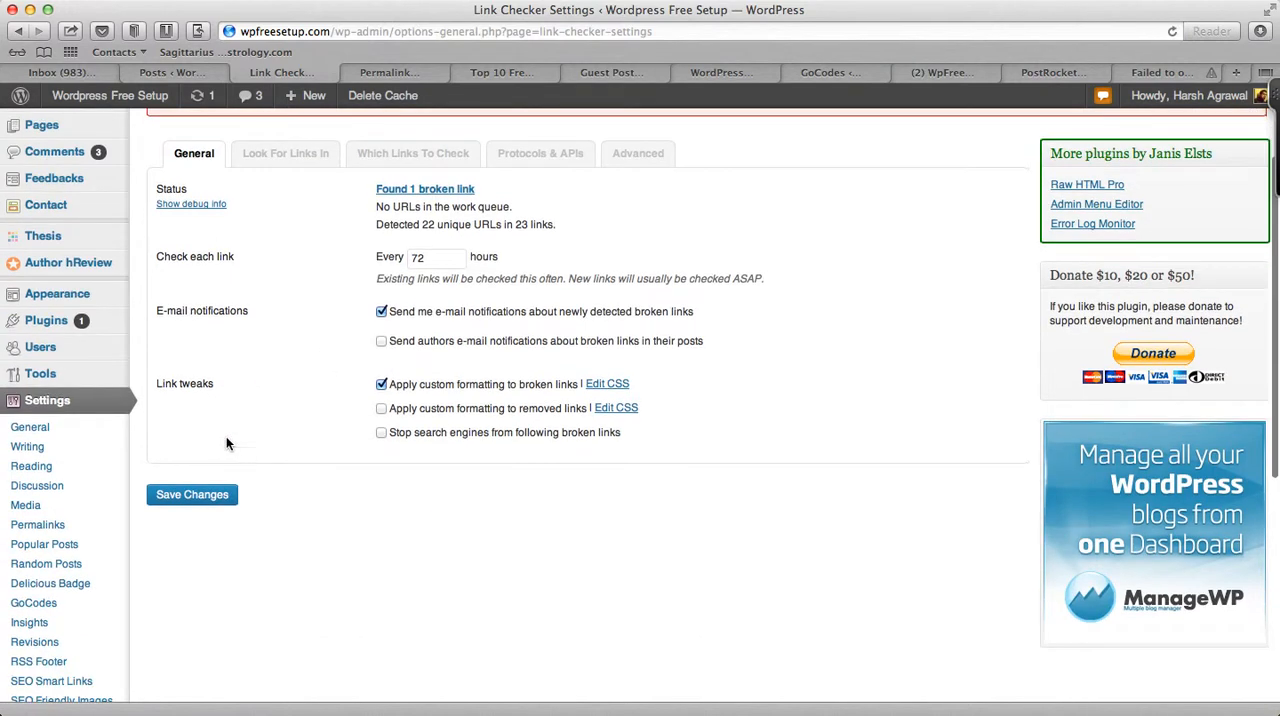
{"action": "left_click", "coordinate": [176, 472]}
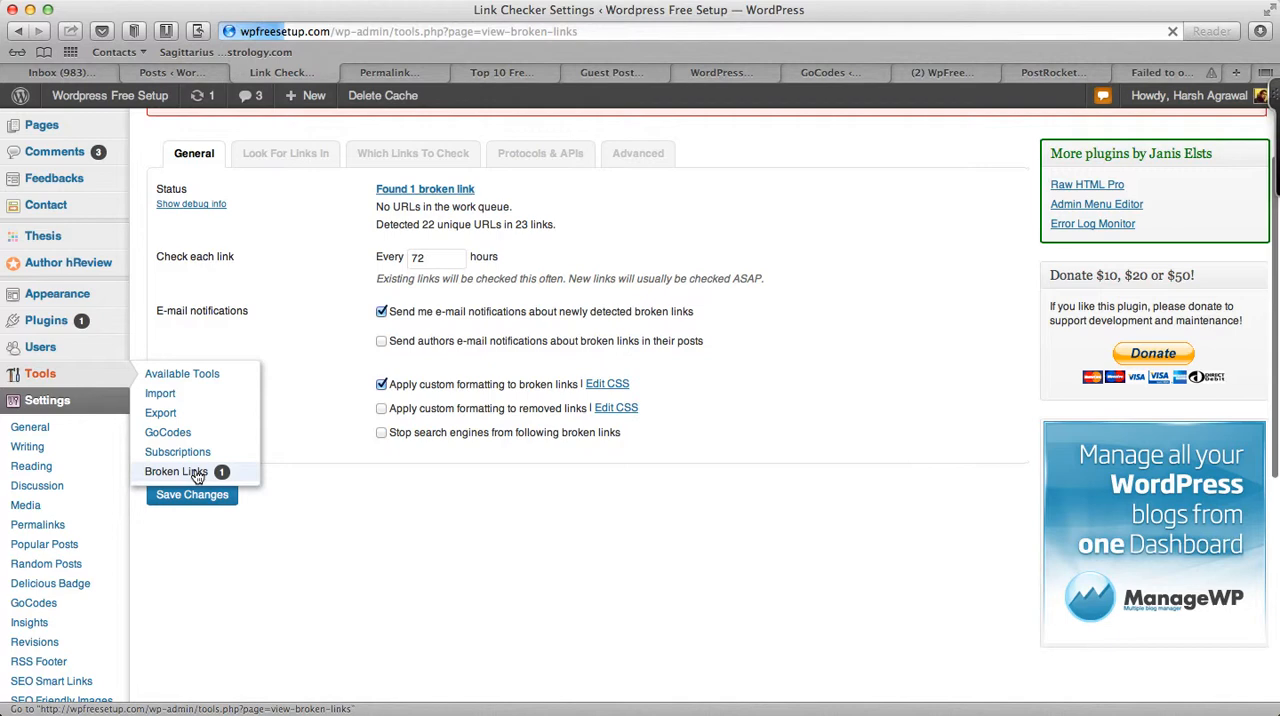
{"action": "left_click", "coordinate": [176, 472]}
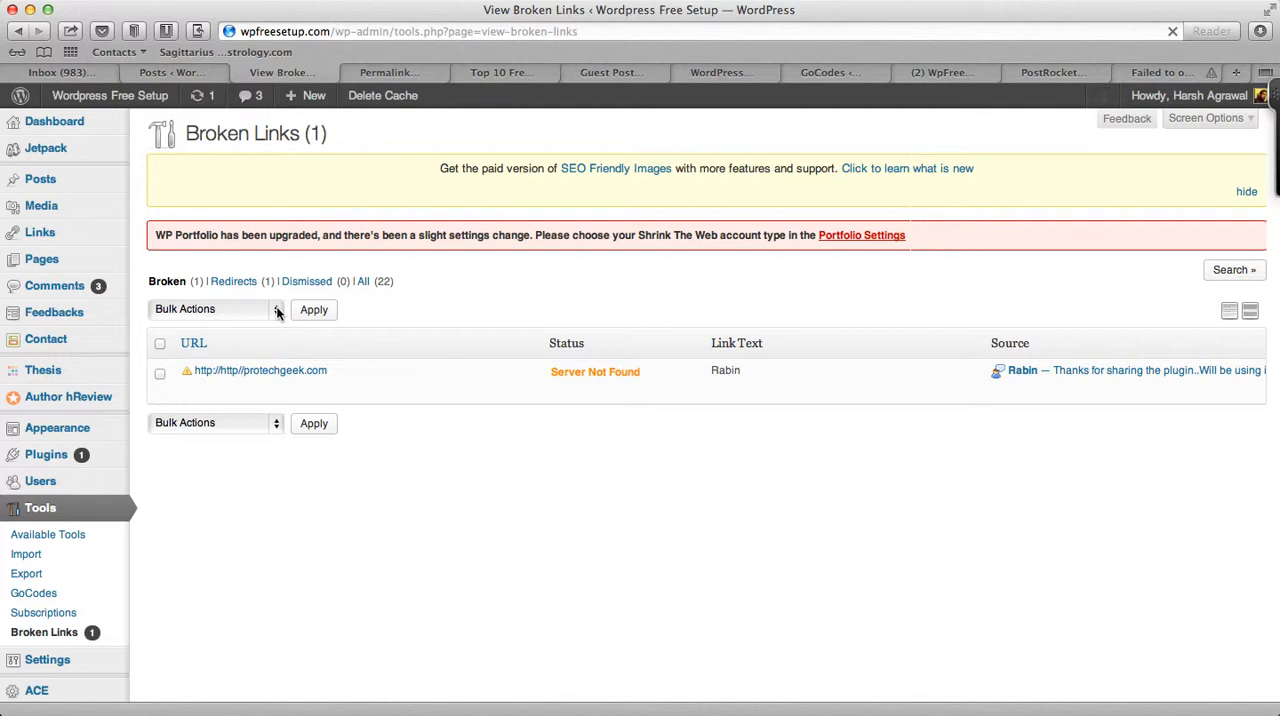
{"action": "left_click", "coordinate": [233, 281]}
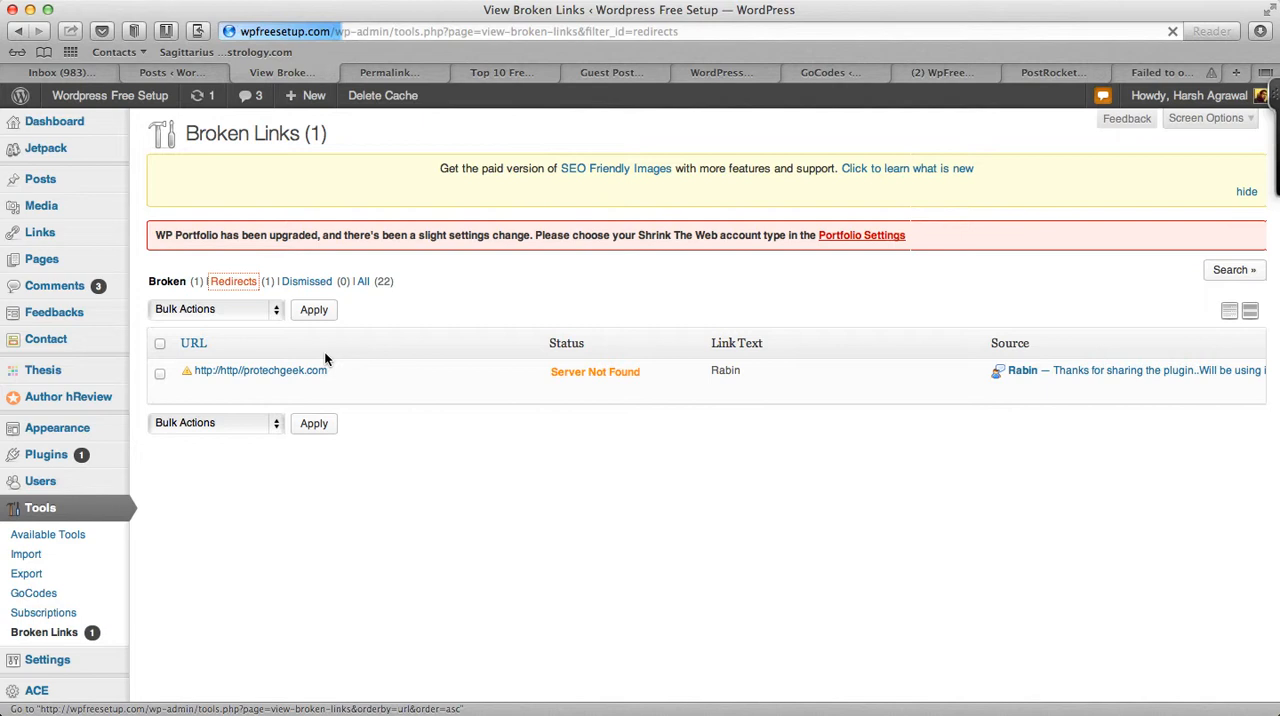
Apply the Fix redirects bulk action to the updatemart.com link, leaving no redirects.
{"action": "left_click", "coordinate": [232, 281]}
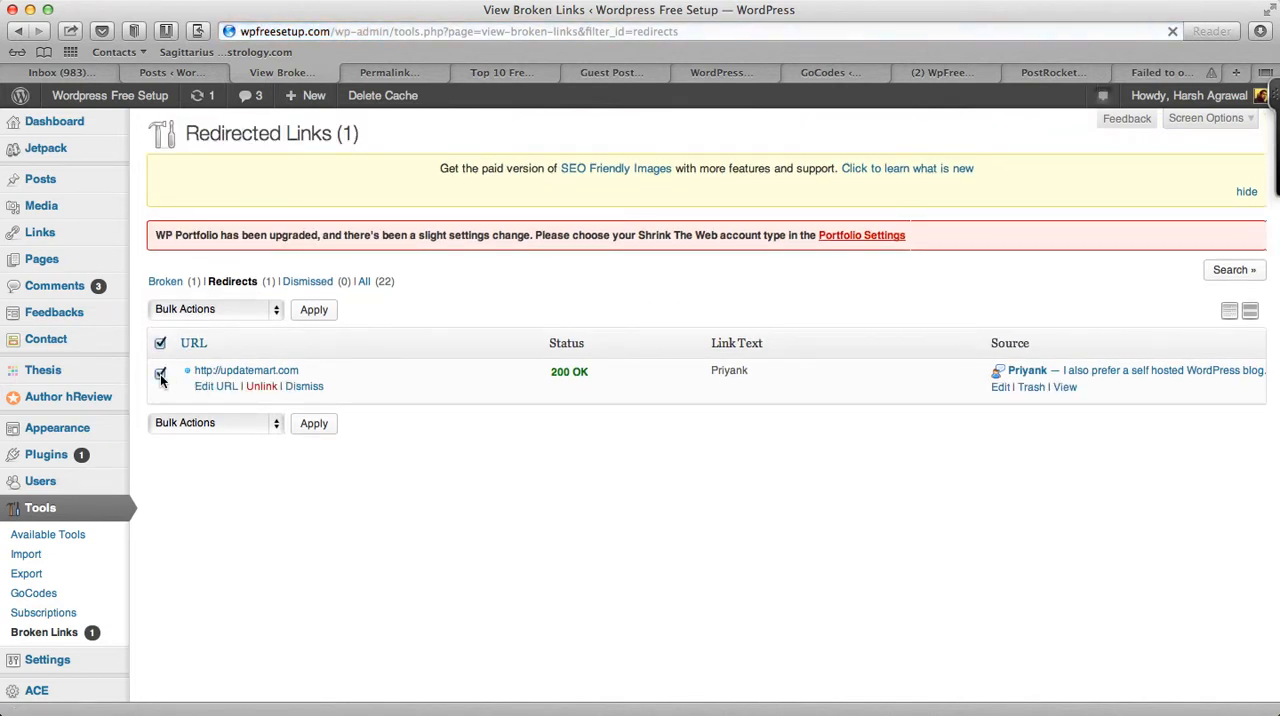
{"action": "left_click", "coordinate": [160, 373]}
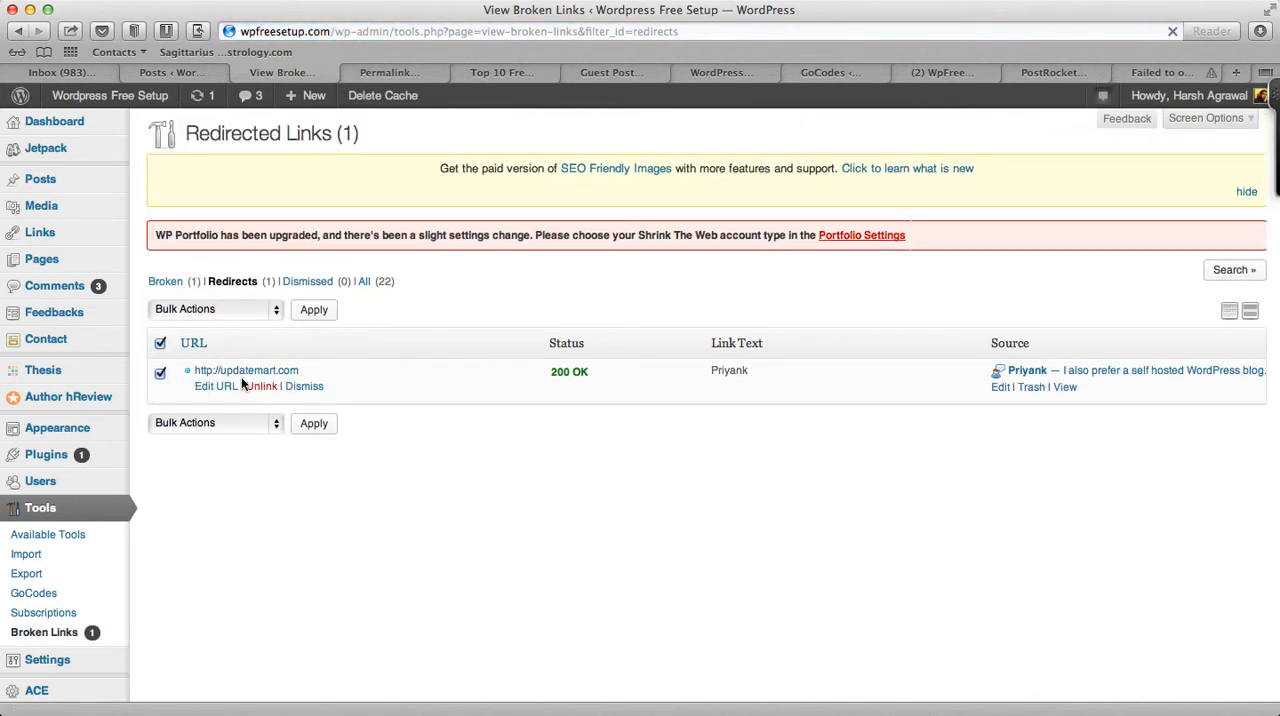
{"action": "mouse_move", "coordinate": [168, 379]}
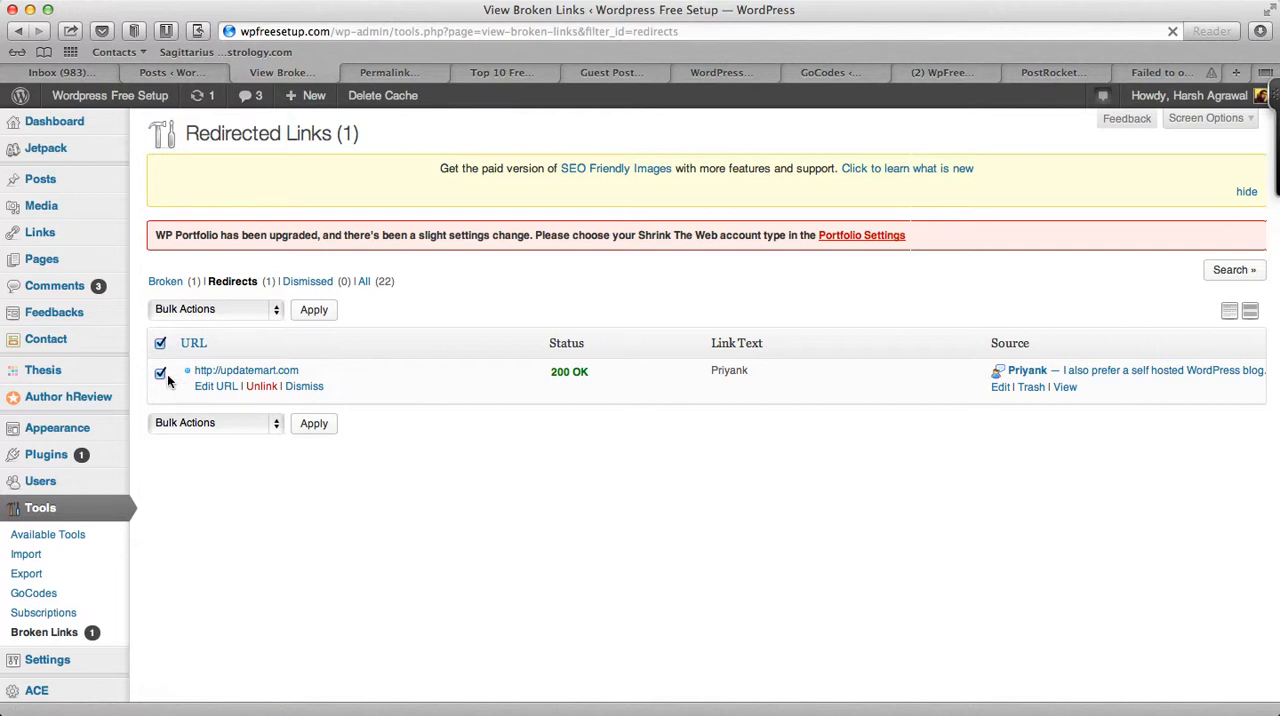
{"action": "left_click", "coordinate": [215, 309]}
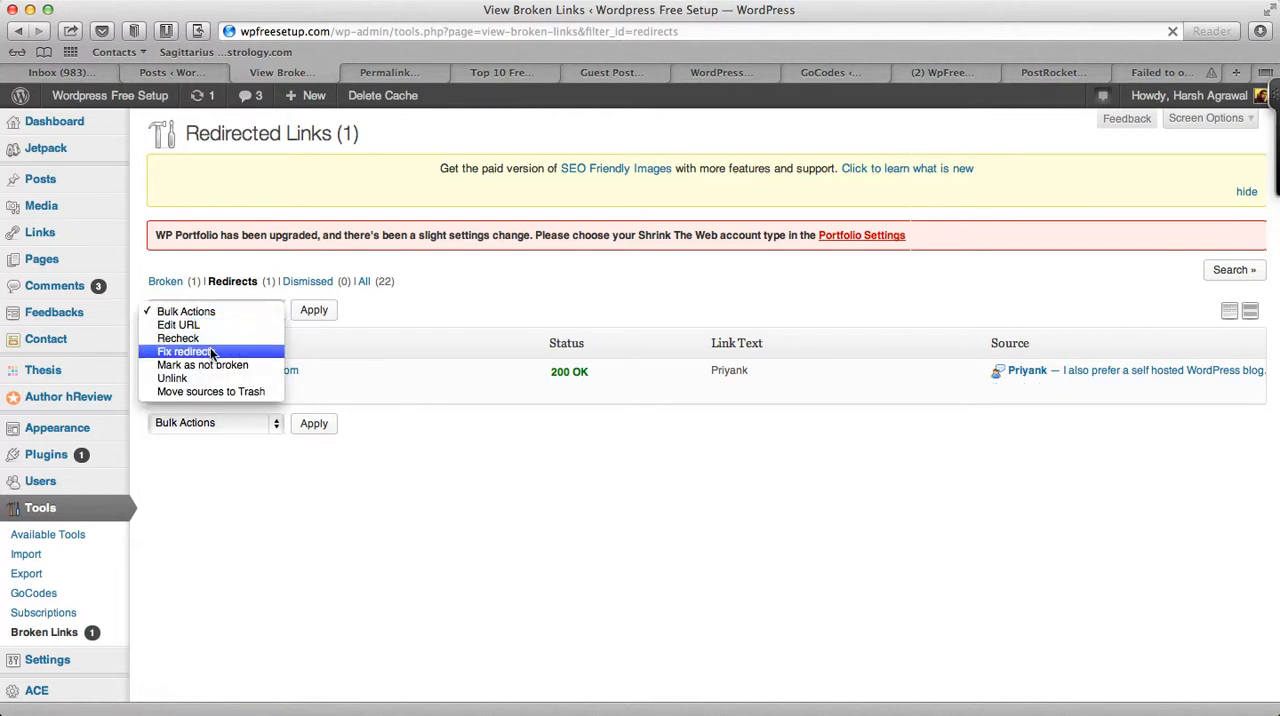
{"action": "left_click", "coordinate": [184, 351]}
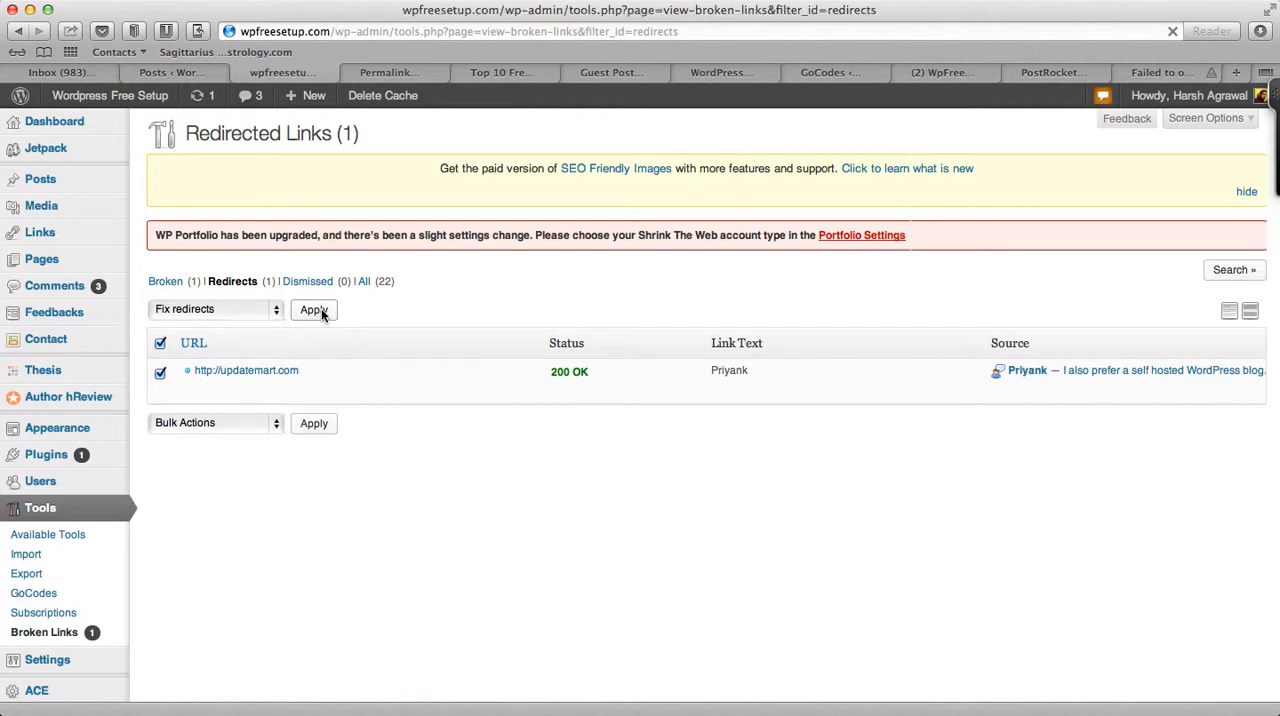
{"action": "left_click", "coordinate": [314, 309]}
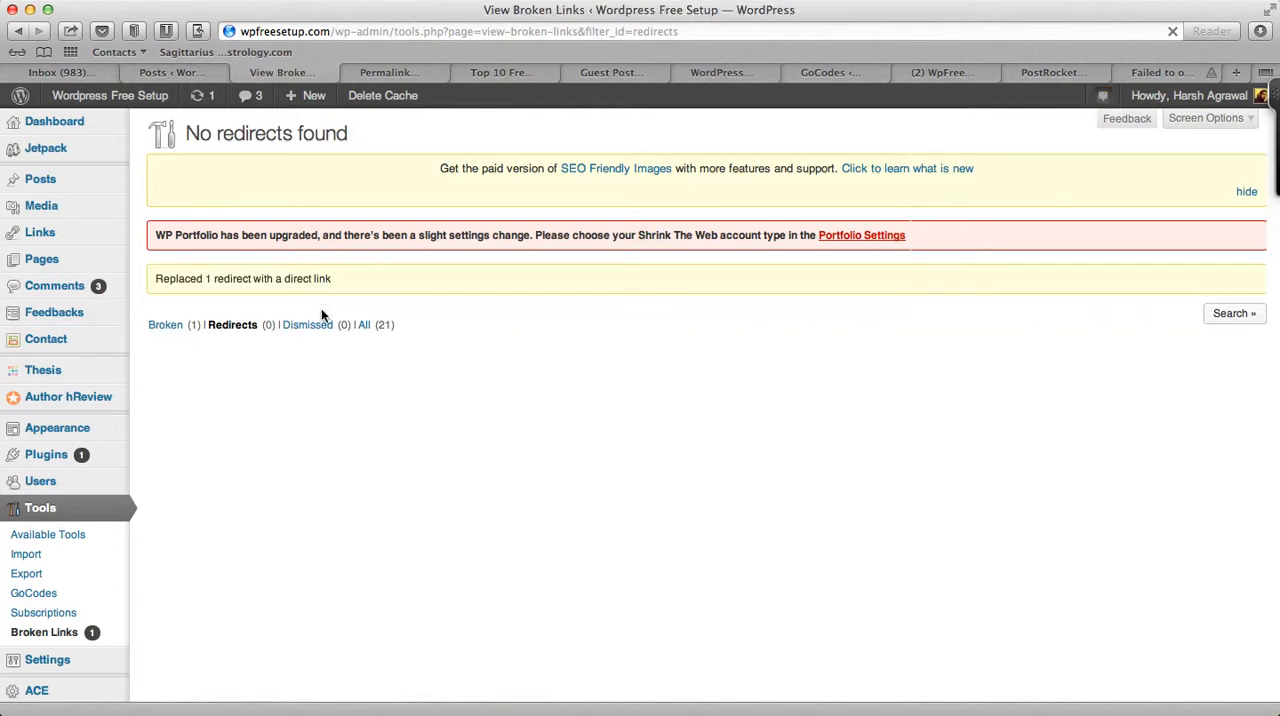